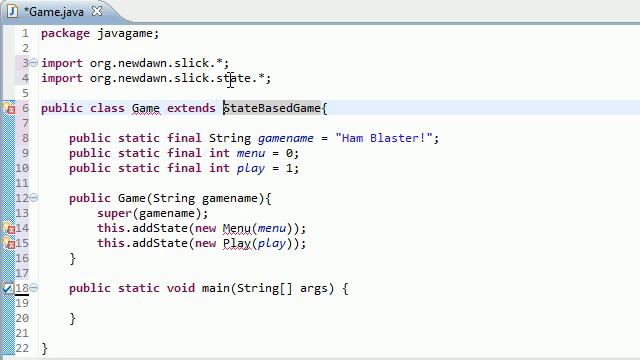
Place the caret after the constructor's closing brace to make room above main
double_click(278, 108)
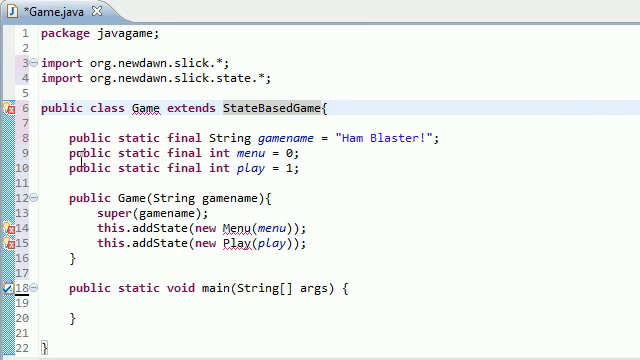
mouse_move(12, 108)
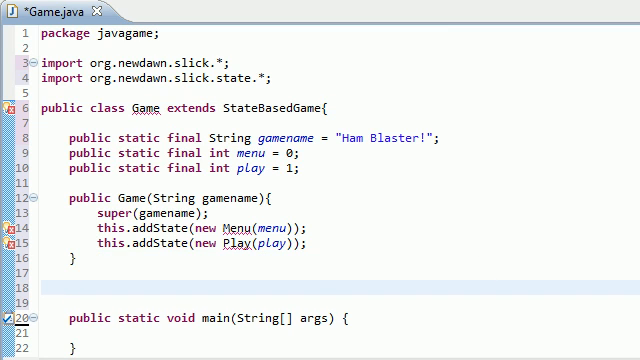
Write 'public void initStatesList(GameContainer gc) throws SlickException{' on the blank line
scroll(down, 3)
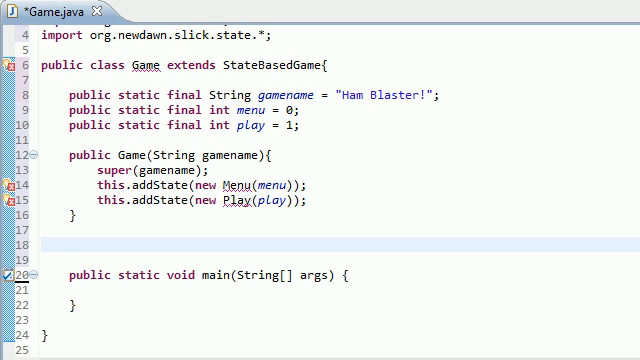
text(p)
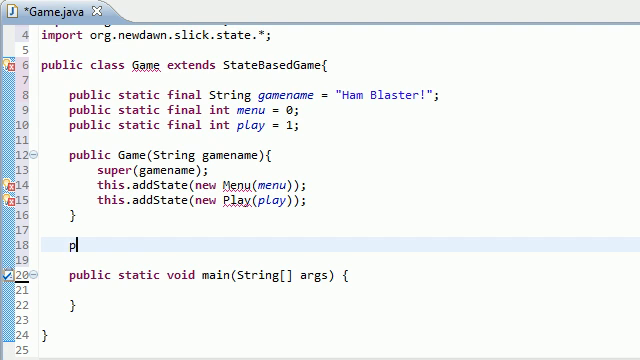
text(ublic void init)
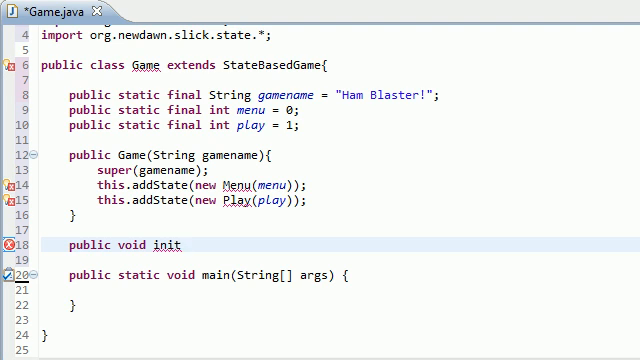
text(States)
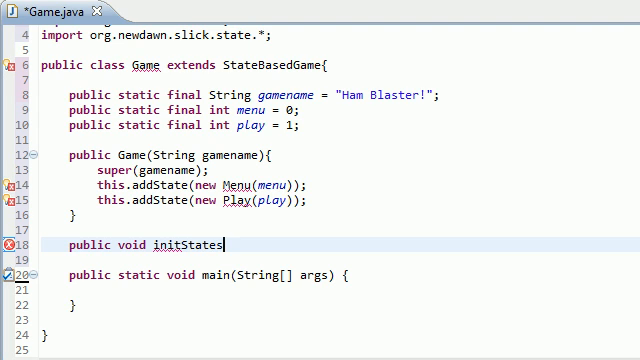
text(List)
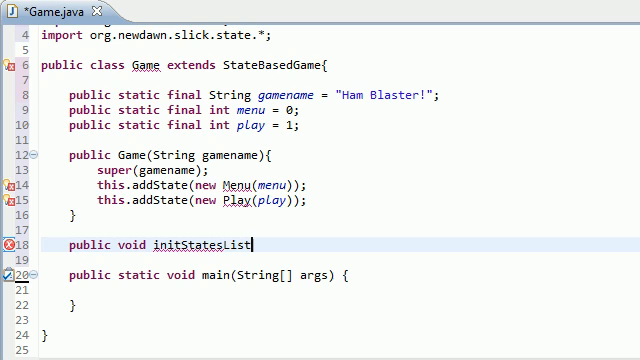
text(())
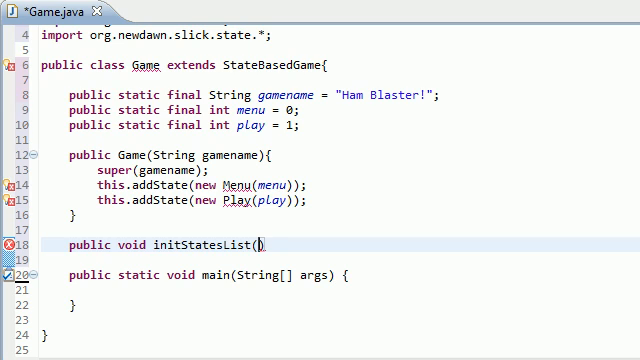
text(Game)
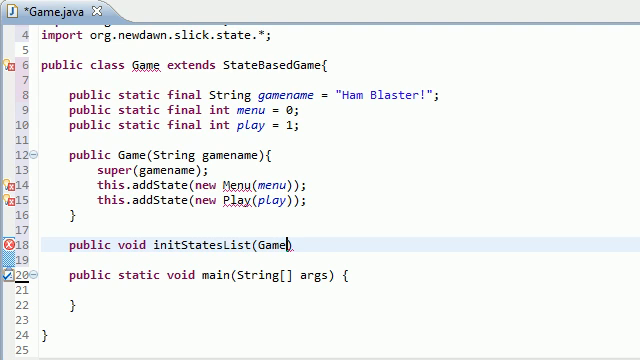
text(Container)
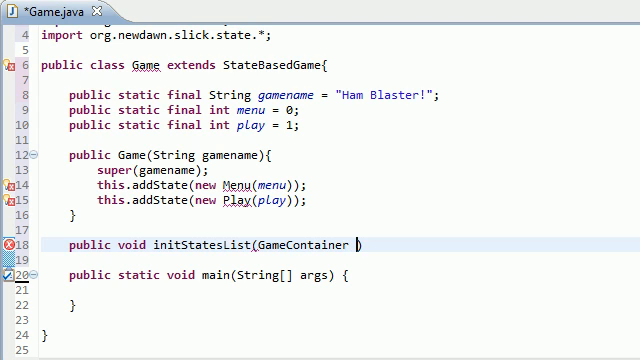
text(gc)
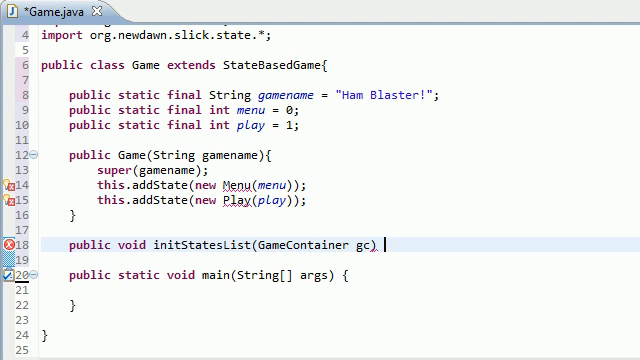
text(throw)
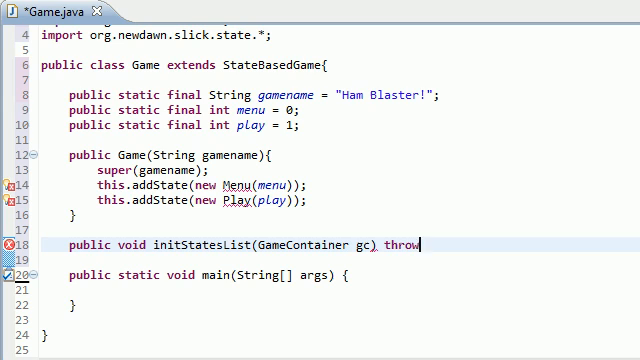
text(s Slic)
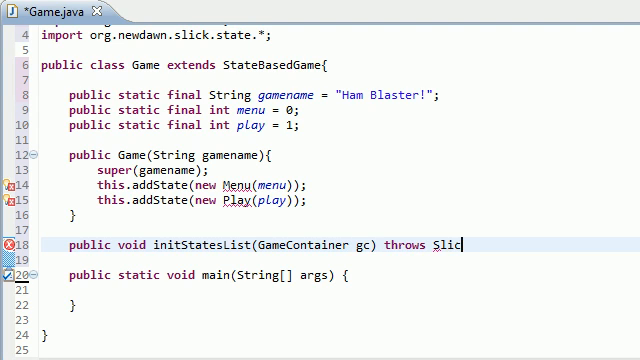
text(kExc)
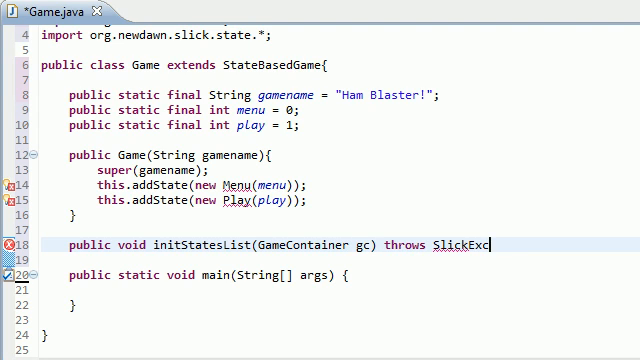
text(eption)
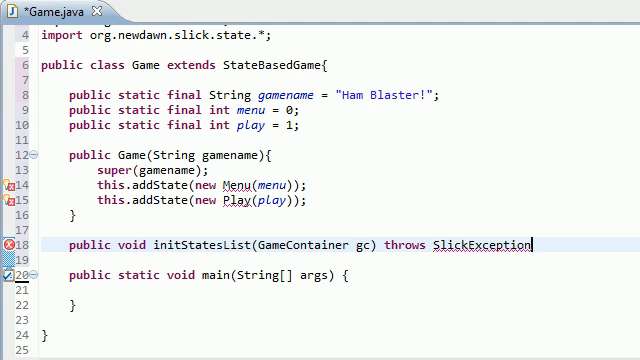
text({)
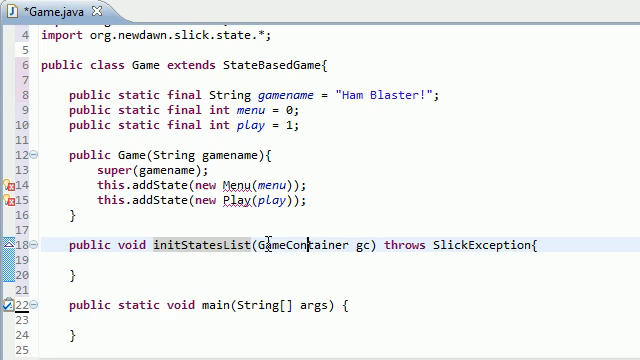
Close initStatesList with its own brace, leaving an empty body before main
double_click(300, 244)
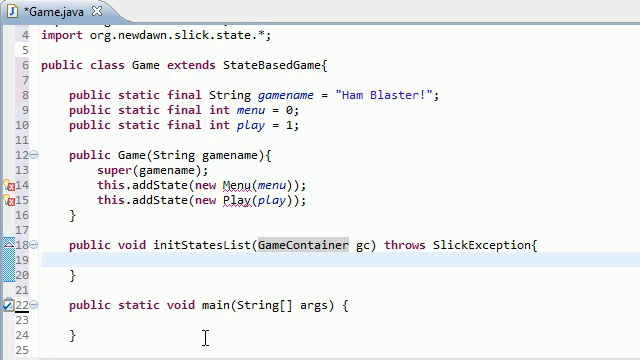
Add this.getState(menu).init(gc, this); as the first statement of initStatesList
text(this)
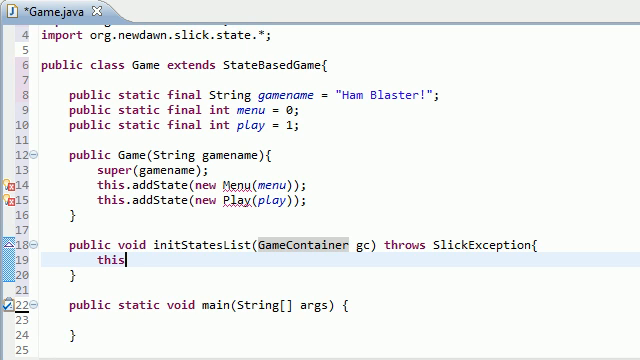
text(.)
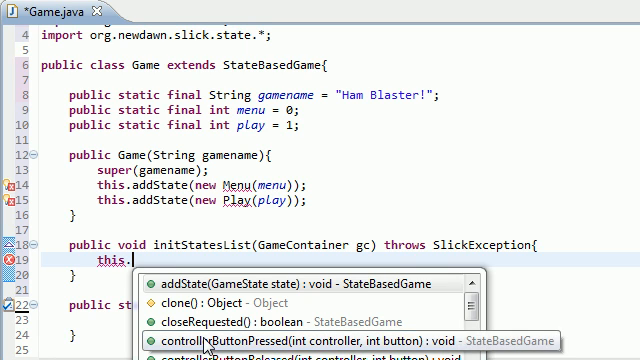
text(getState()
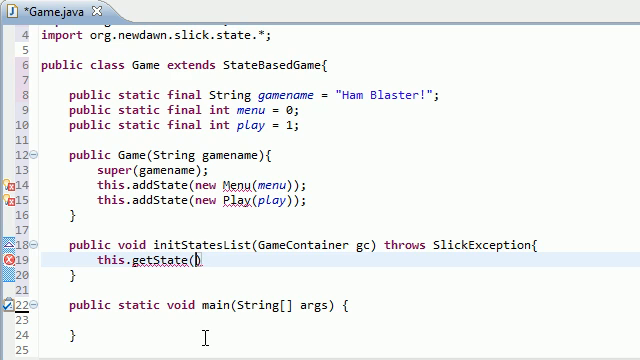
text(menu)
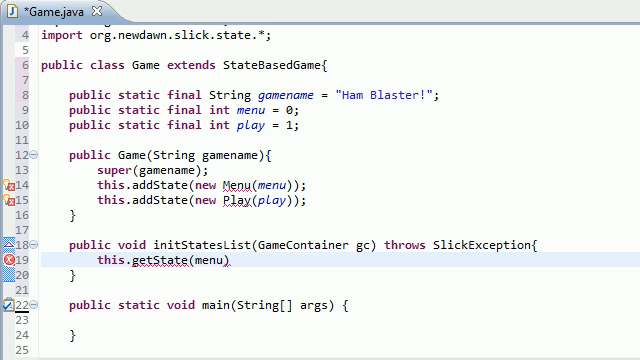
text(.init(a, arg1)
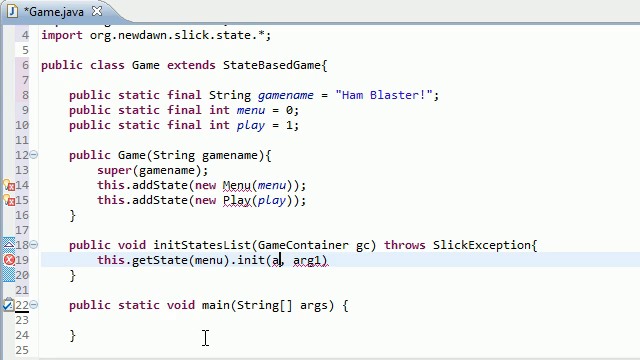
text(gc)
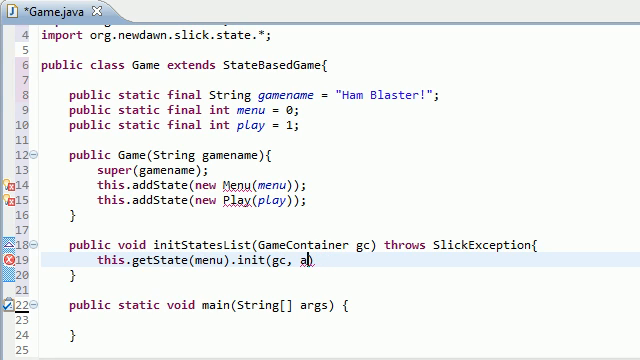
key(BackSpace)
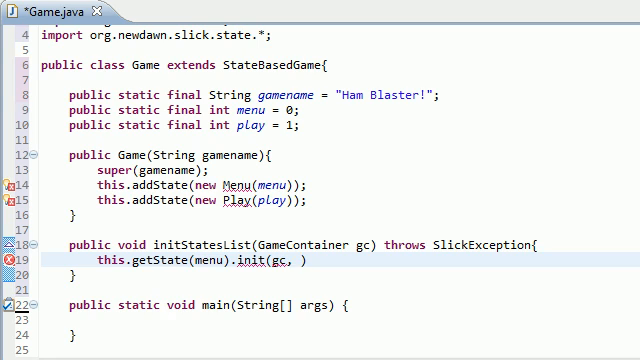
text(this))
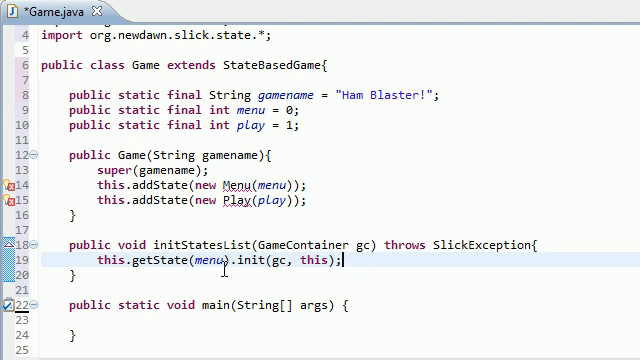
mouse_move(330, 244)
text(this.getState(menu).init(gc, this);)
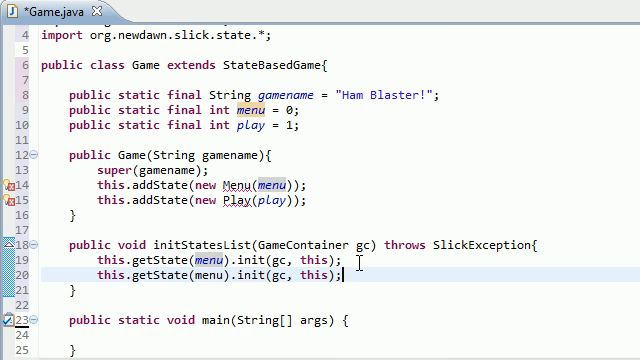
Change the duplicated line to this.getState(play).init(gc, this);
text(play)
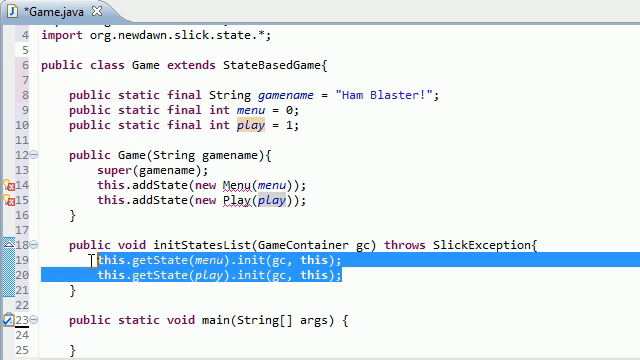
click(344, 276)
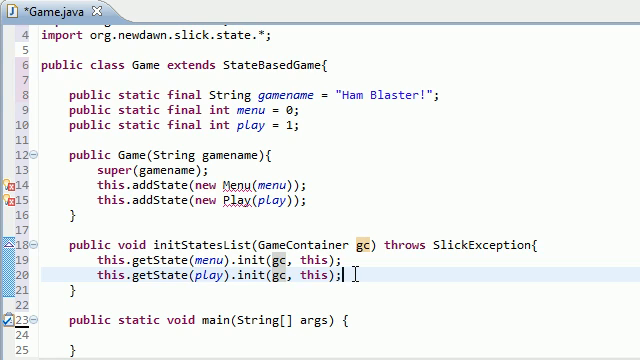
mouse_move(356, 276)
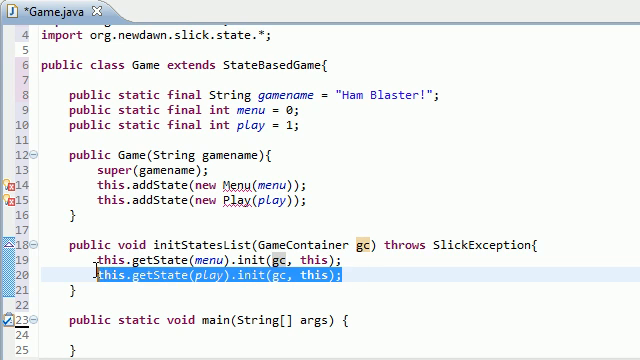
click(344, 276)
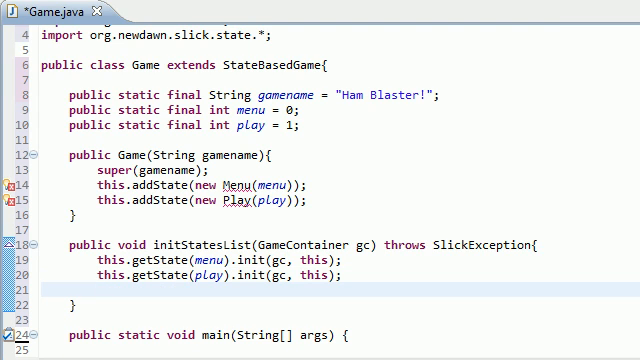
Add this.enterState(menu); below the two init lines via the enterState(int id) suggestion
text(this)
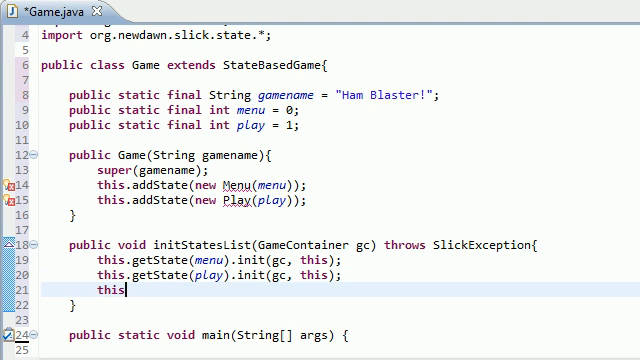
text(.enter)
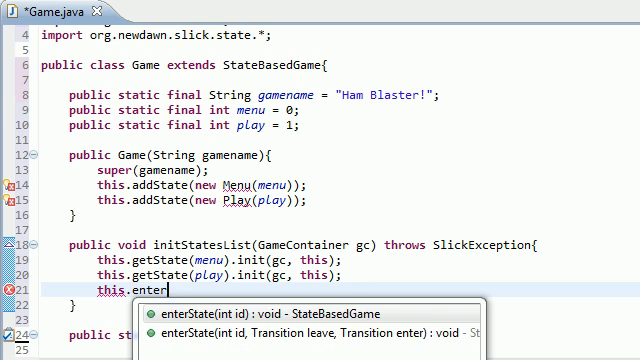
text(State(menu);)
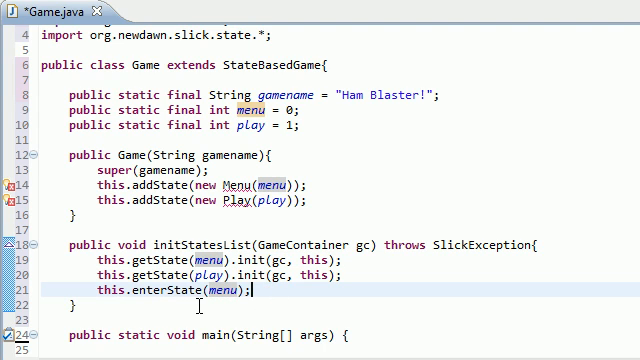
double_click(166, 290)
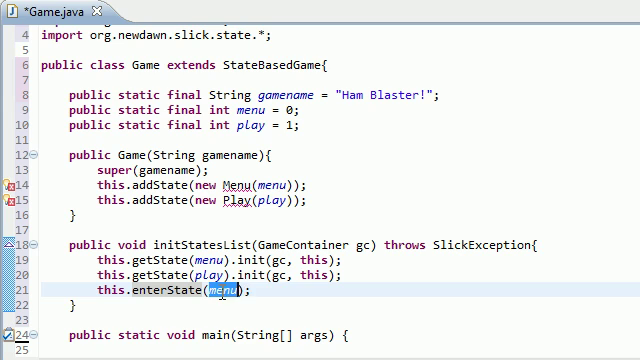
click(256, 296)
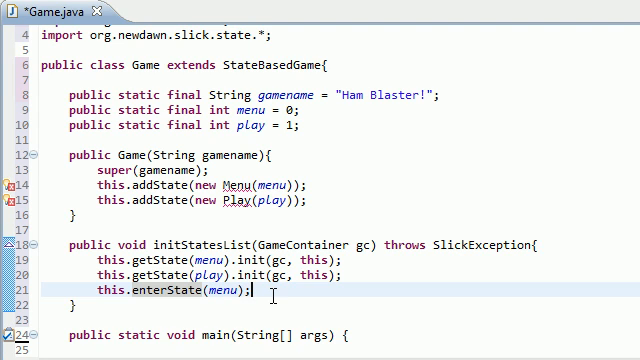